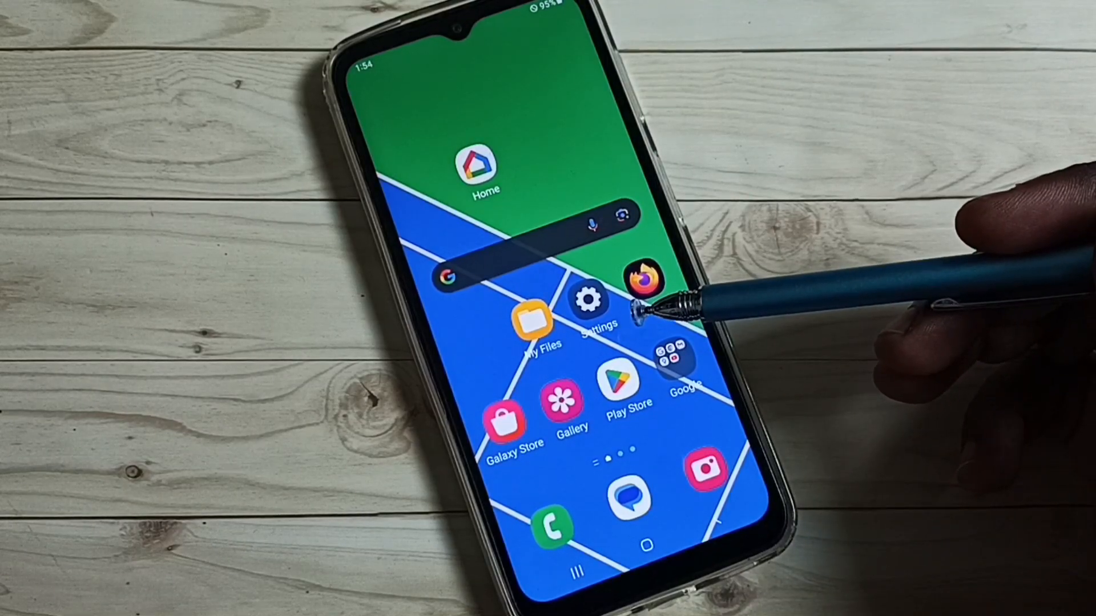
pyautogui.moveTo(608, 329)
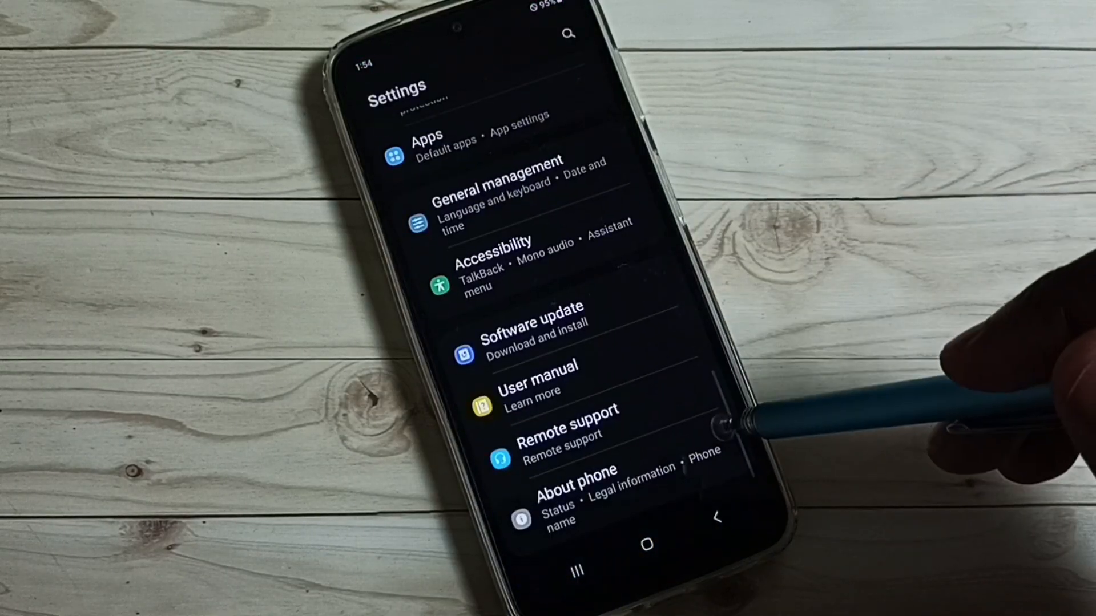
# Go to the About phone page from the main Settings list
pyautogui.click(593, 490)
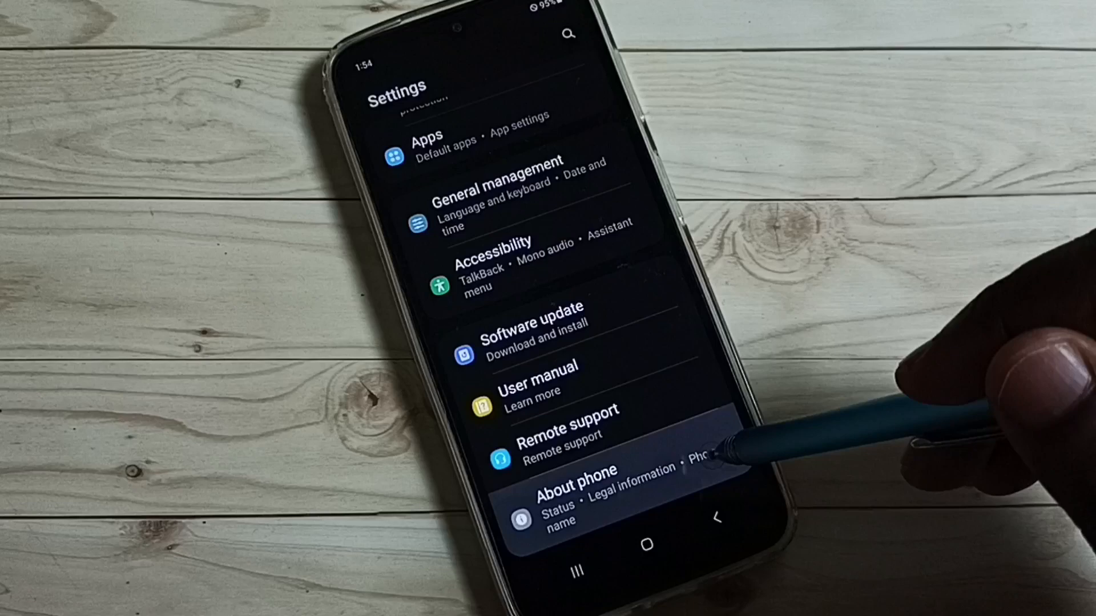
pyautogui.click(570, 481)
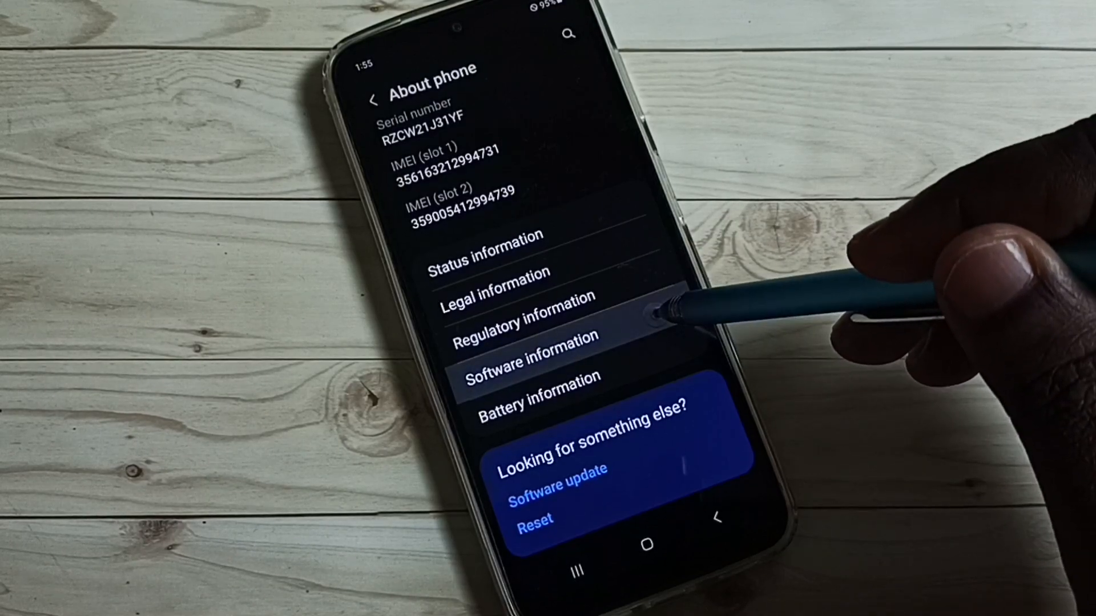
# Enter Software information to reach the Build number entry
pyautogui.click(528, 362)
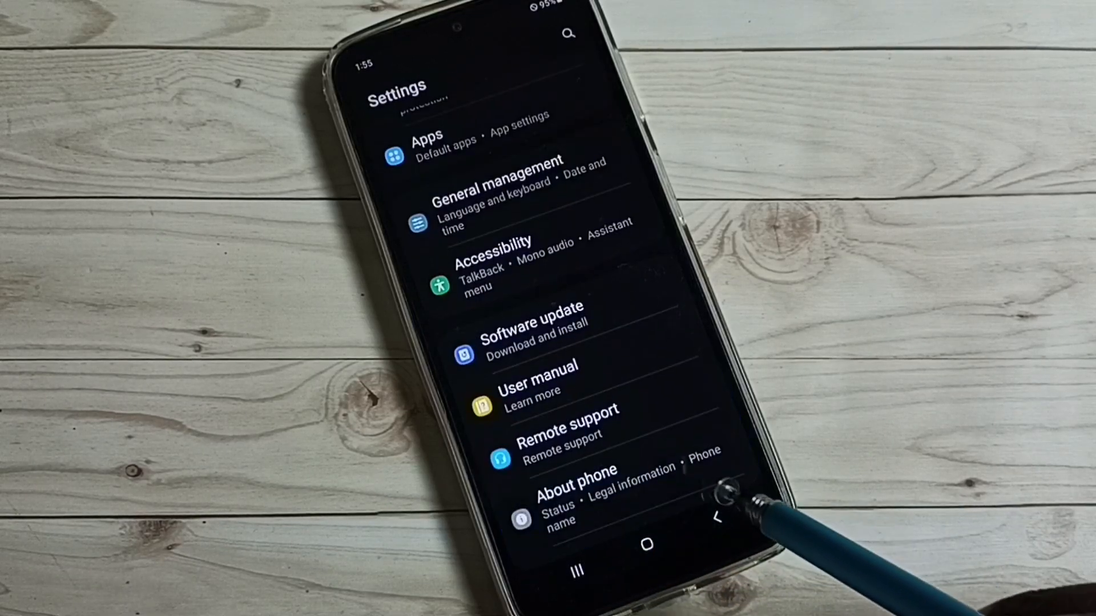
# Enter the newly unlocked Developer options and move down to the Debugging section
pyautogui.scroll(-3)
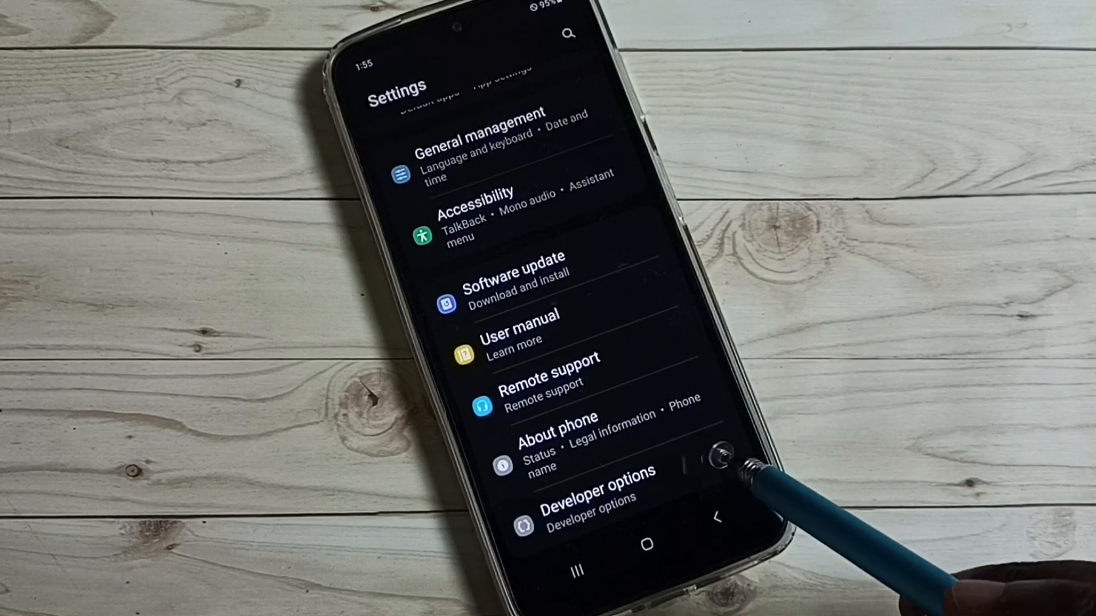
pyautogui.click(594, 496)
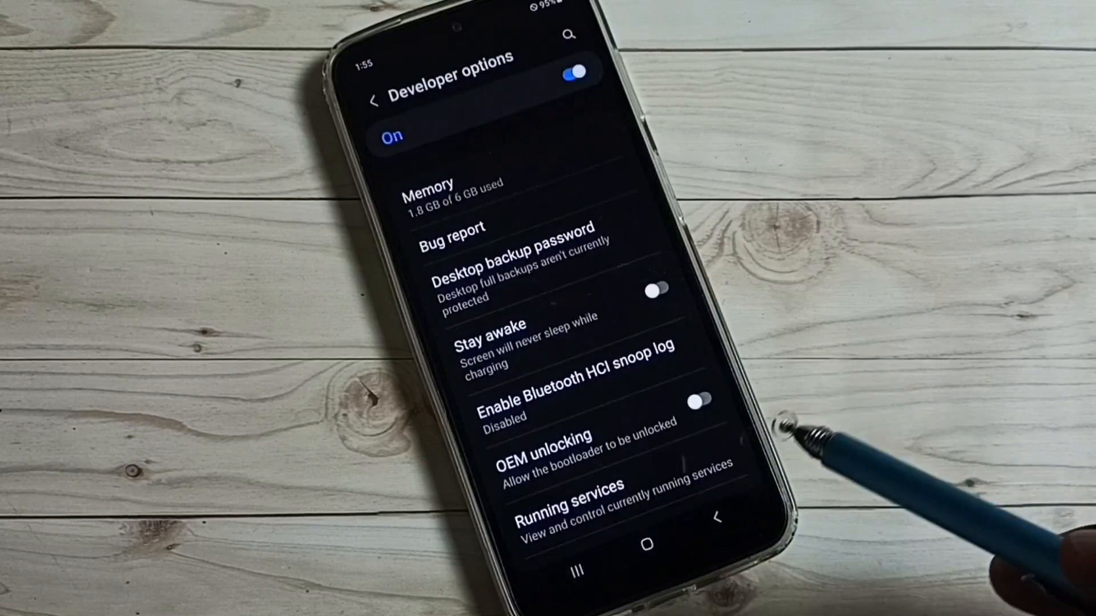
pyautogui.scroll(-3)
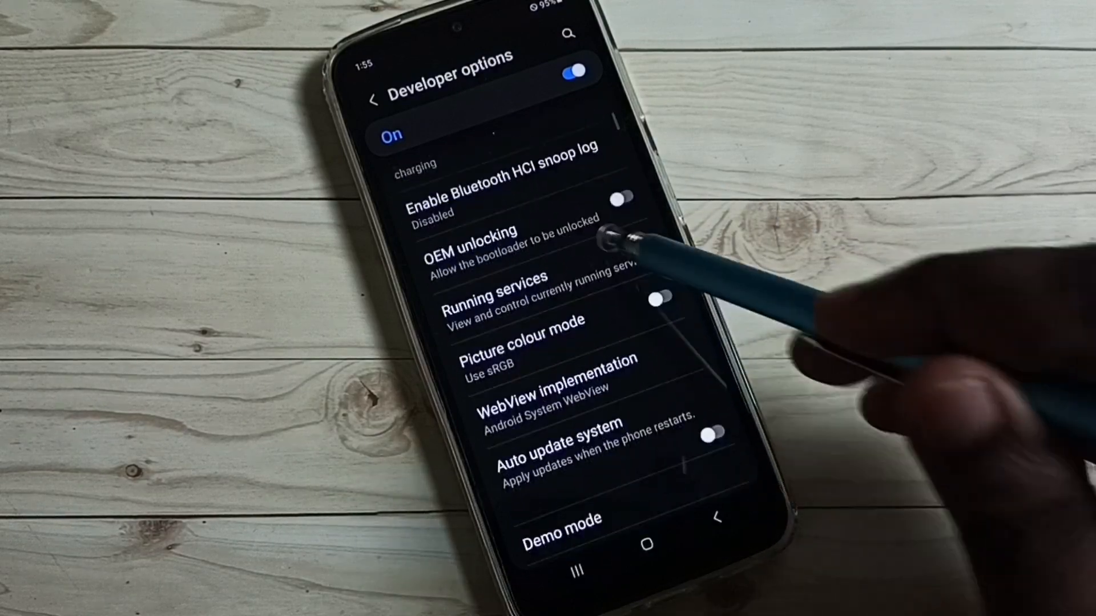
pyautogui.scroll(-3)
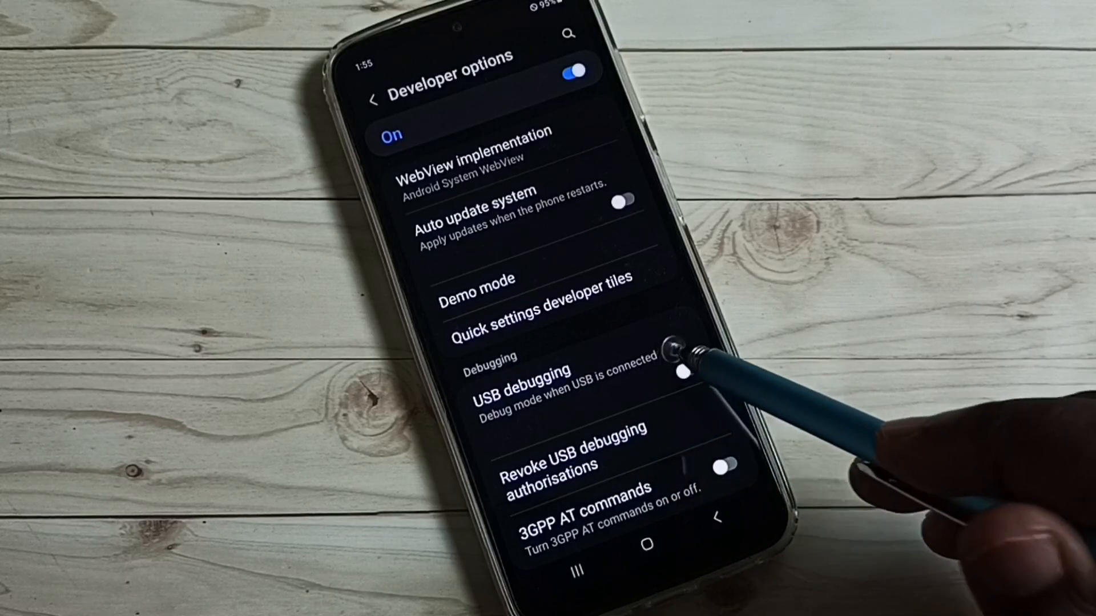
# Switch USB debugging on, then switch it back off
pyautogui.click(685, 368)
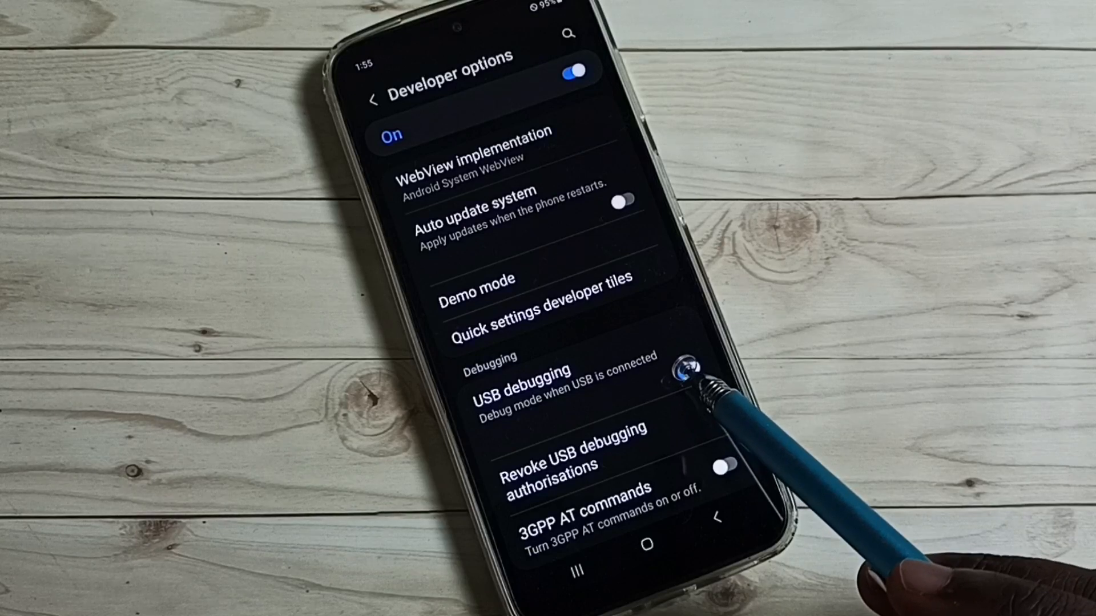
pyautogui.click(688, 368)
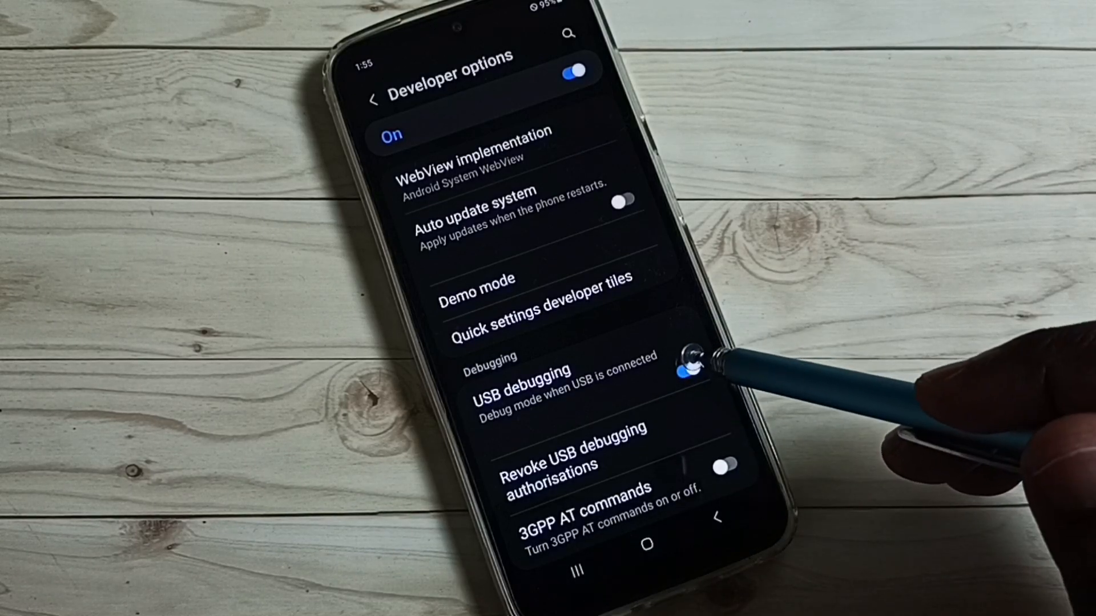
pyautogui.click(688, 368)
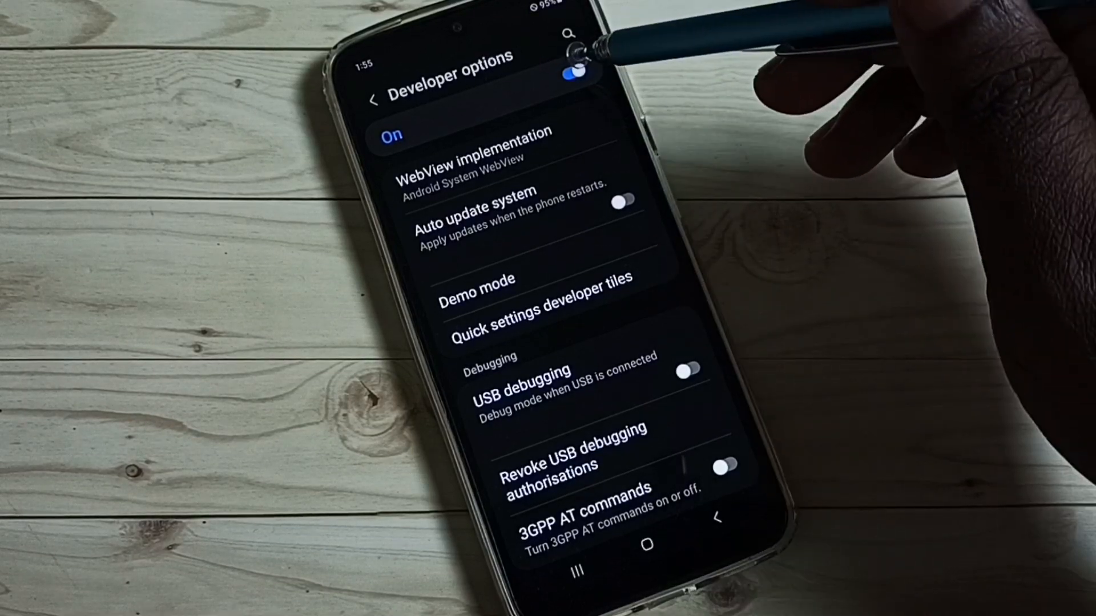
# Turn the Developer options master toggle Off, greying out all developer settings
pyautogui.click(573, 73)
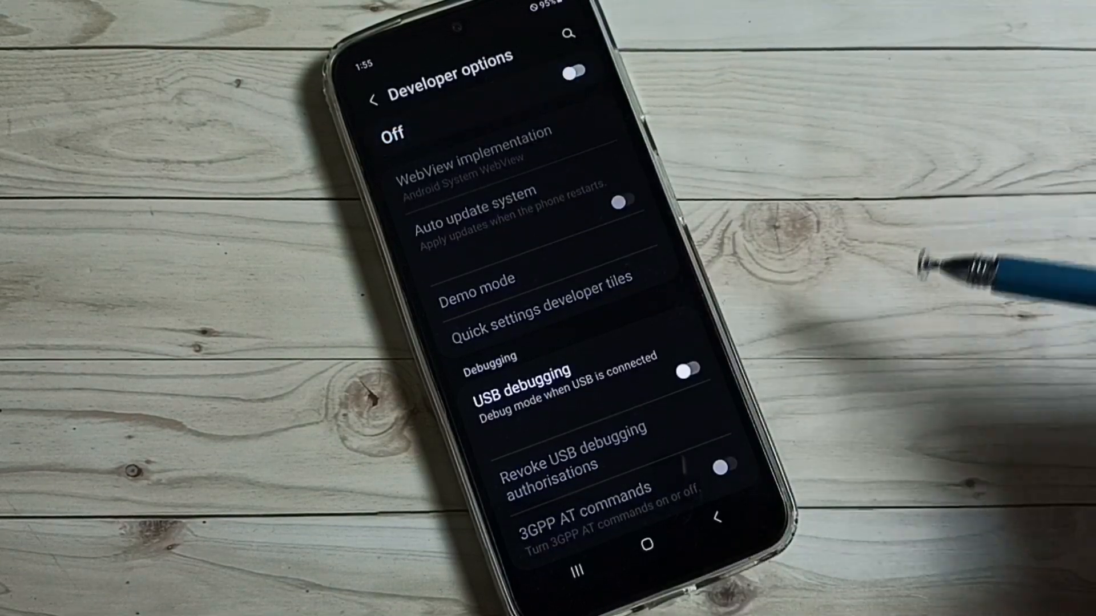